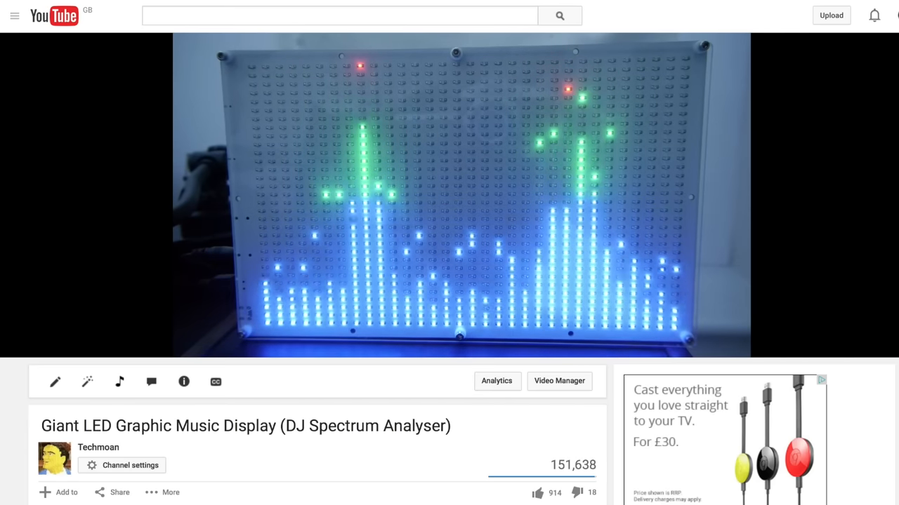
scroll(down, 3)
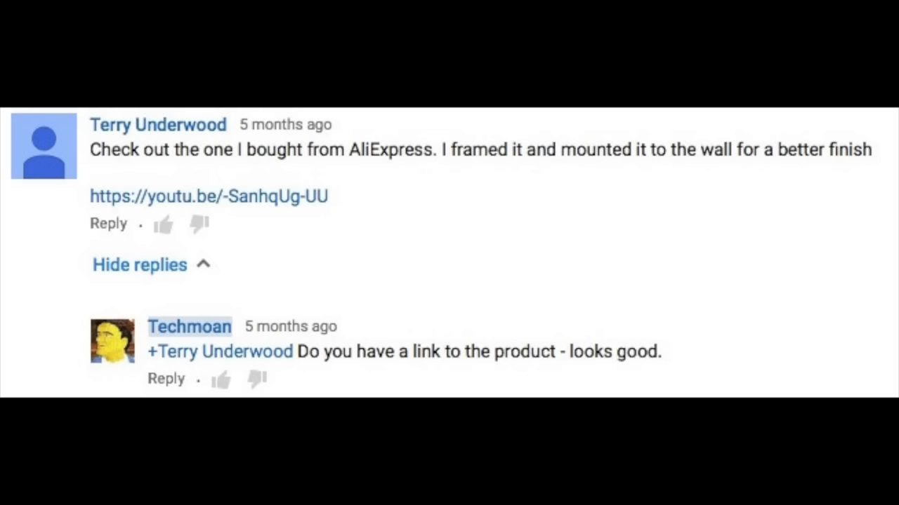
click(208, 197)
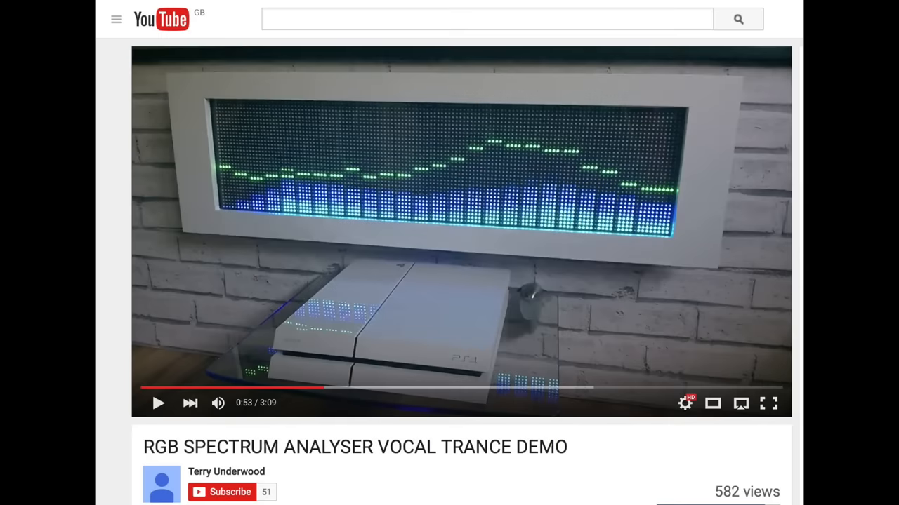